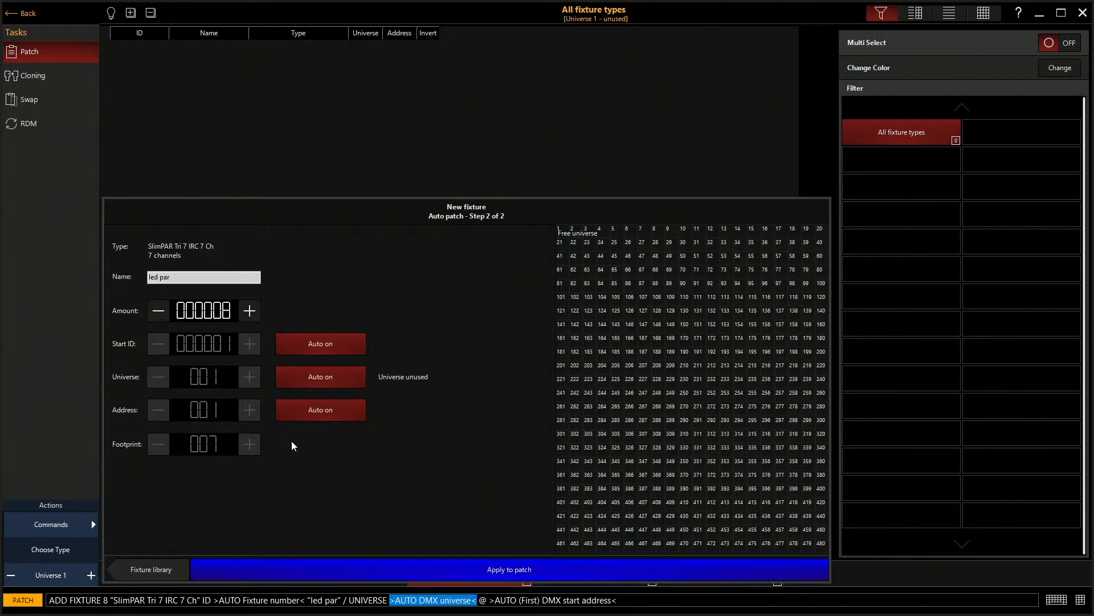
pyautogui.moveTo(301, 489)
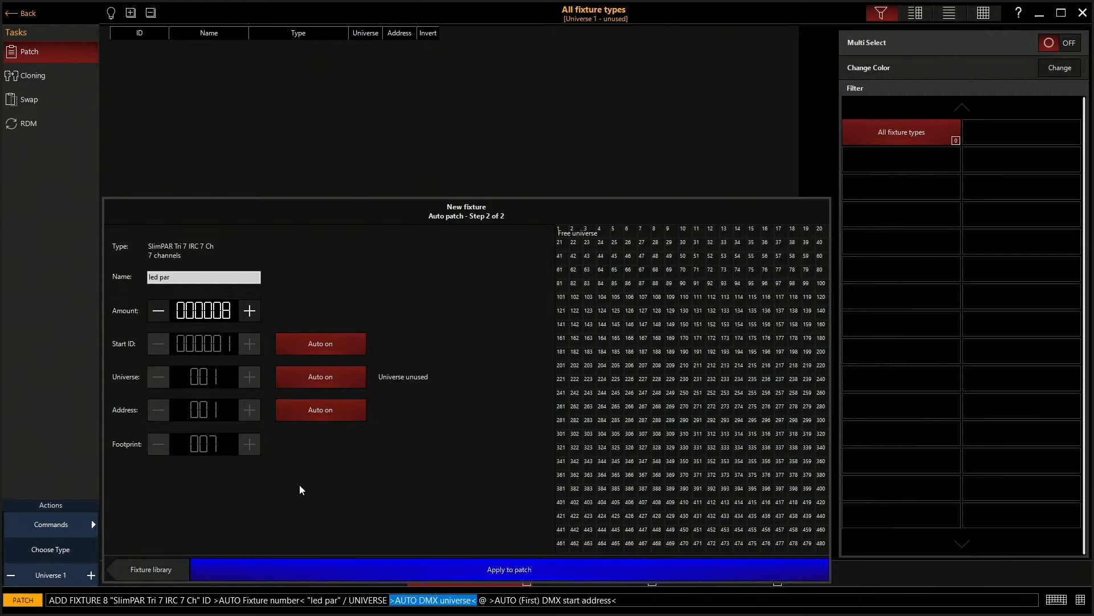
# Step: Turn Address Auto off so the eight led pars start at address 001, filling 1–56
pyautogui.scroll(-3)
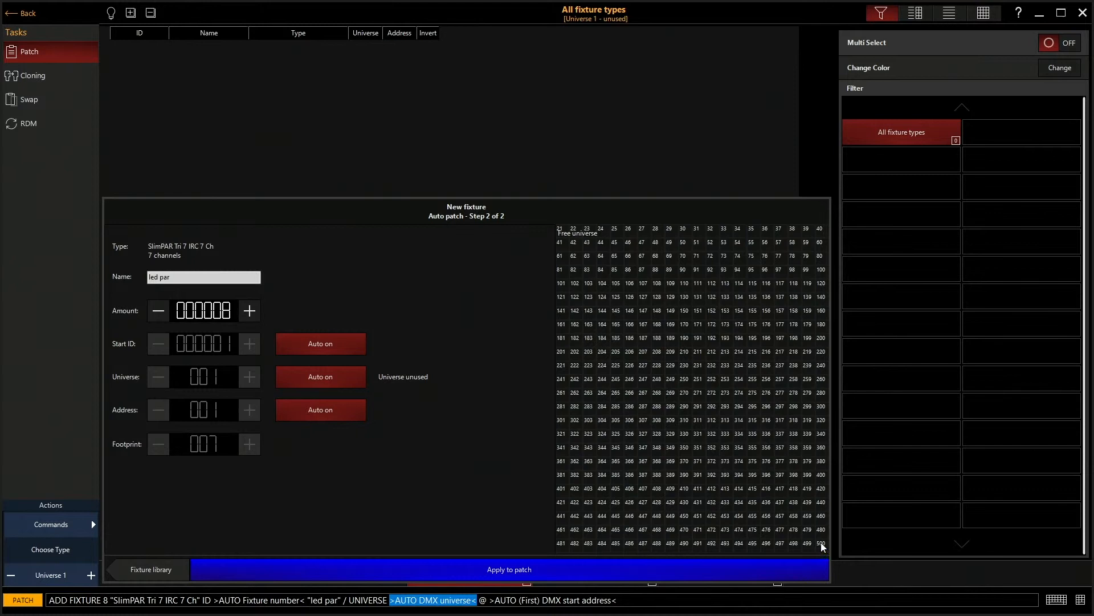
pyautogui.scroll(3)
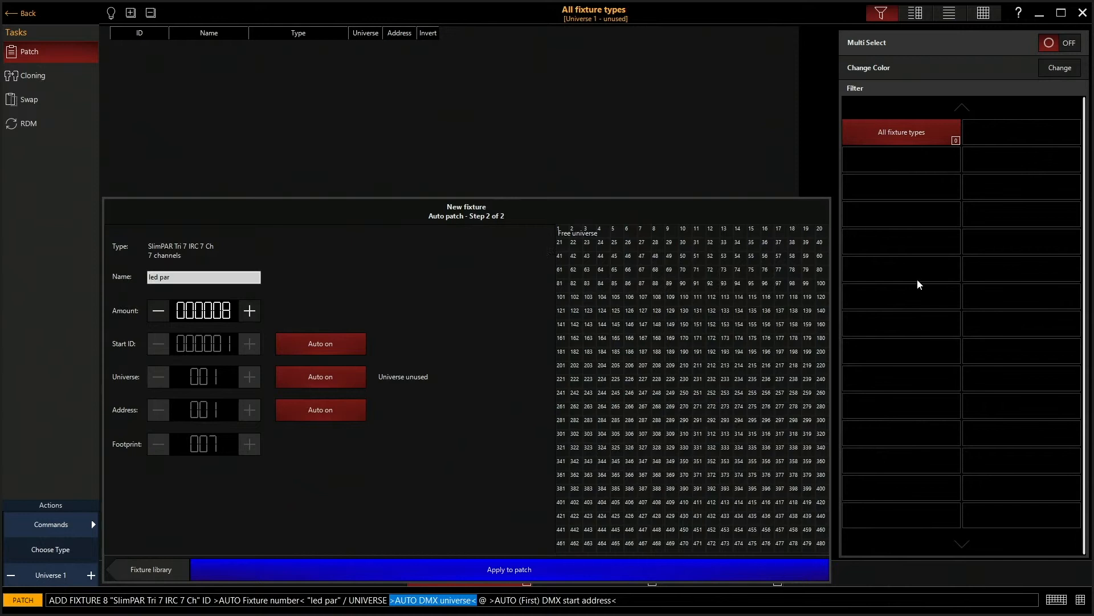
pyautogui.click(319, 409)
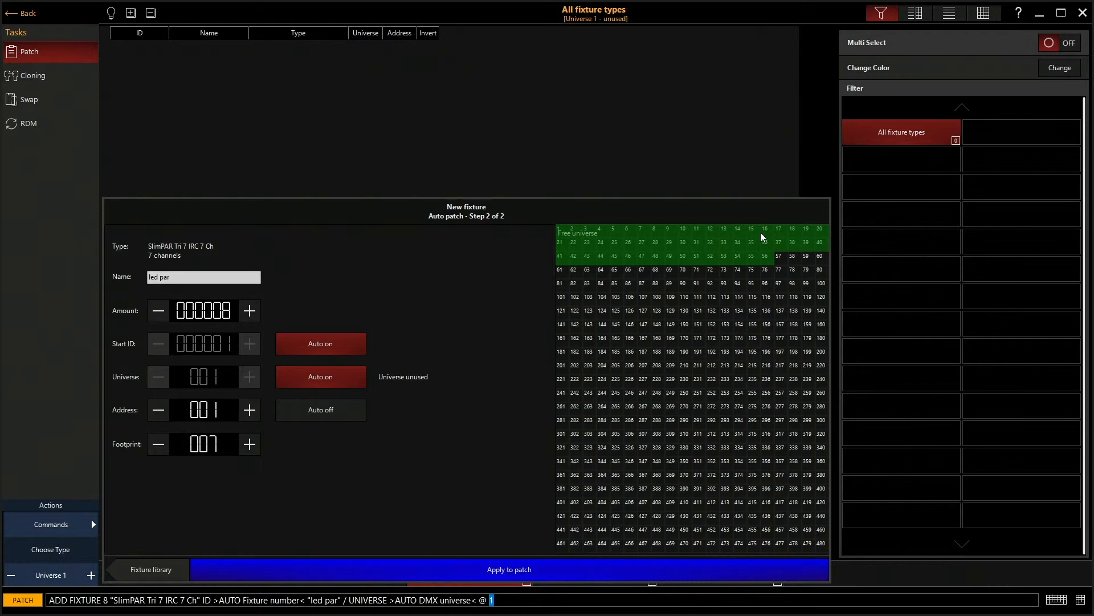
pyautogui.moveTo(556, 219)
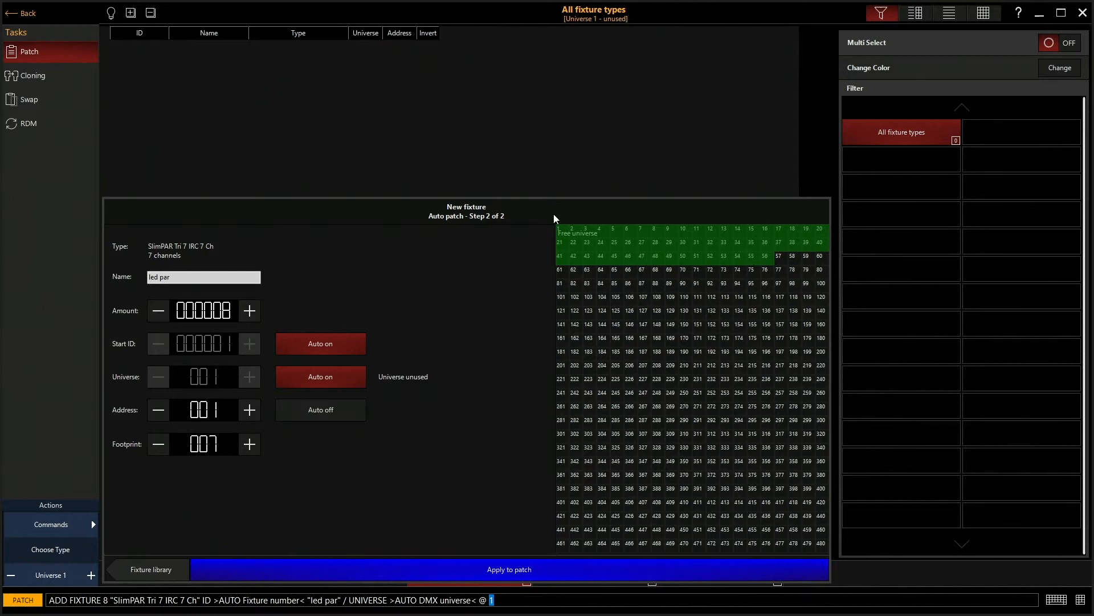
pyautogui.click(248, 310)
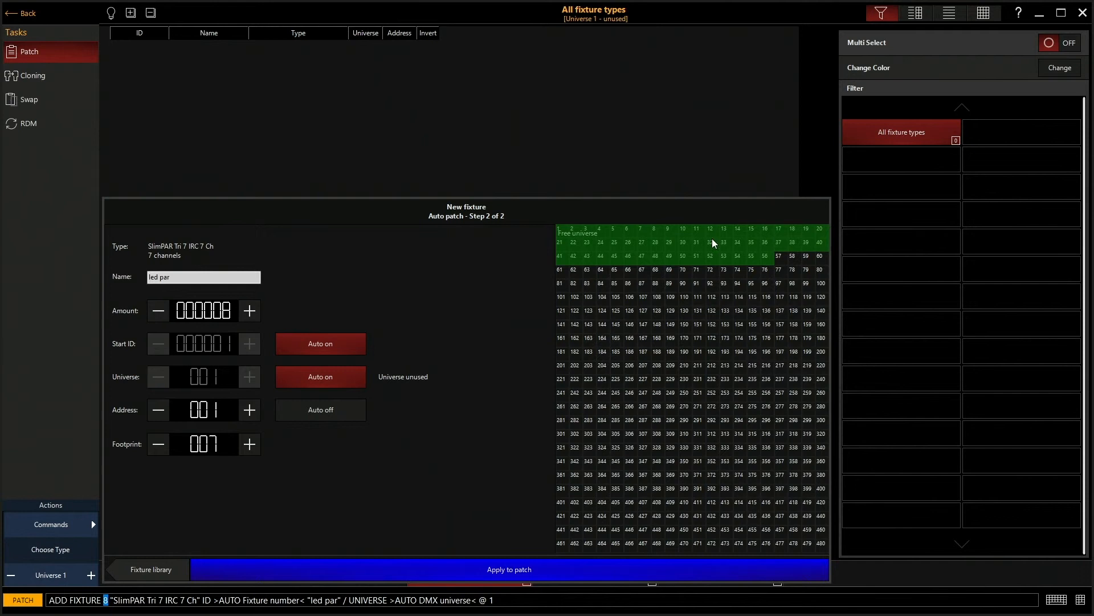
pyautogui.click(508, 570)
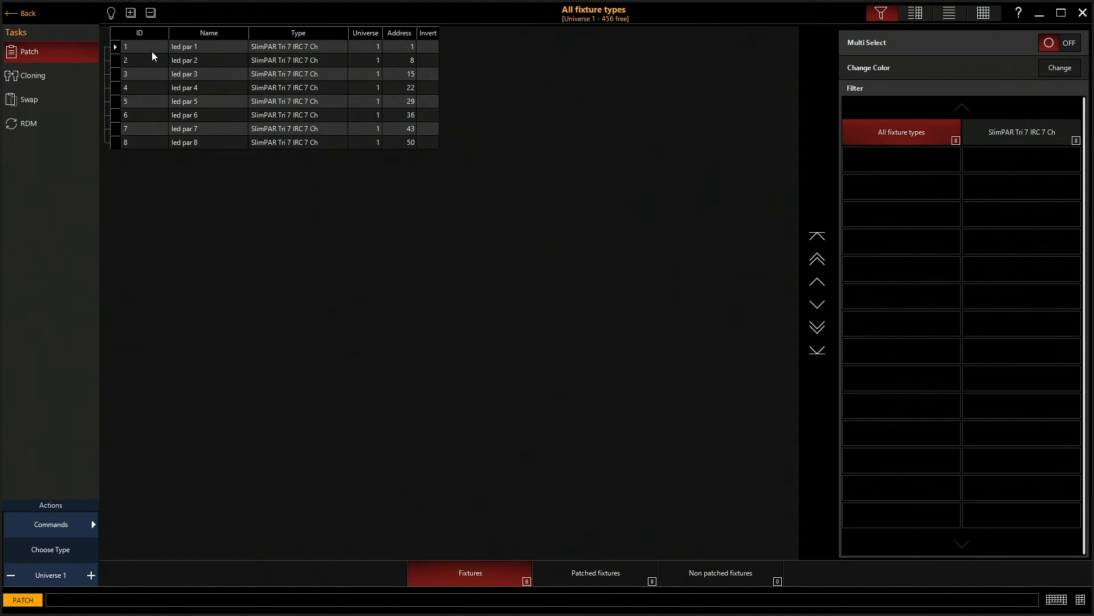
# Step: Apply the patch to create led par 1–8 on universe 1 at addresses 1, 8 … 50
pyautogui.click(21, 13)
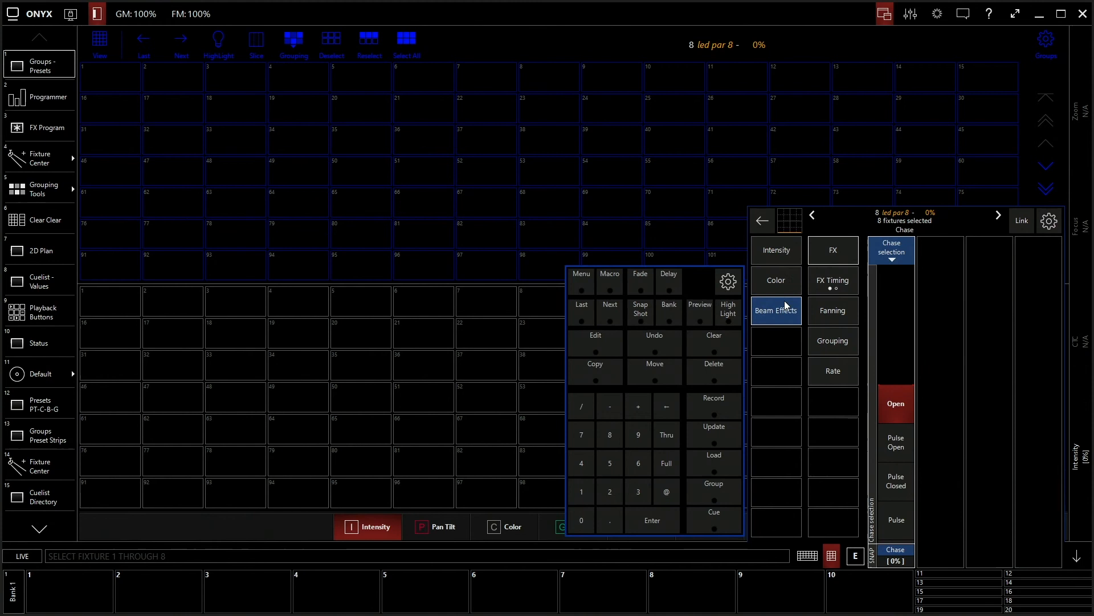
# Step: Bring up the Intensity attribute for led pars 1 through 8 and set it to 50%
pyautogui.click(775, 249)
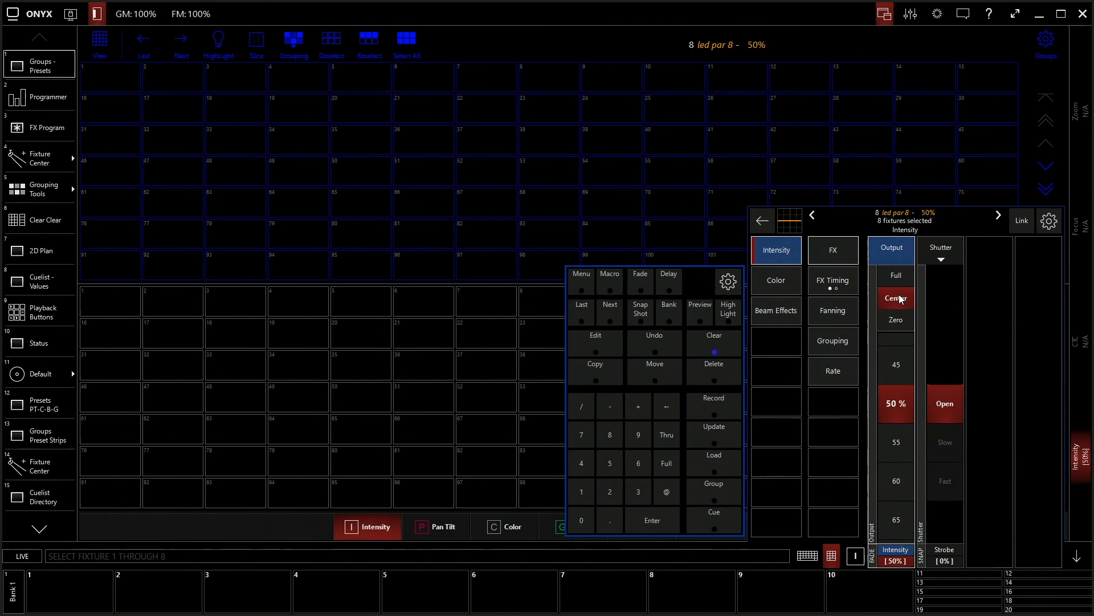